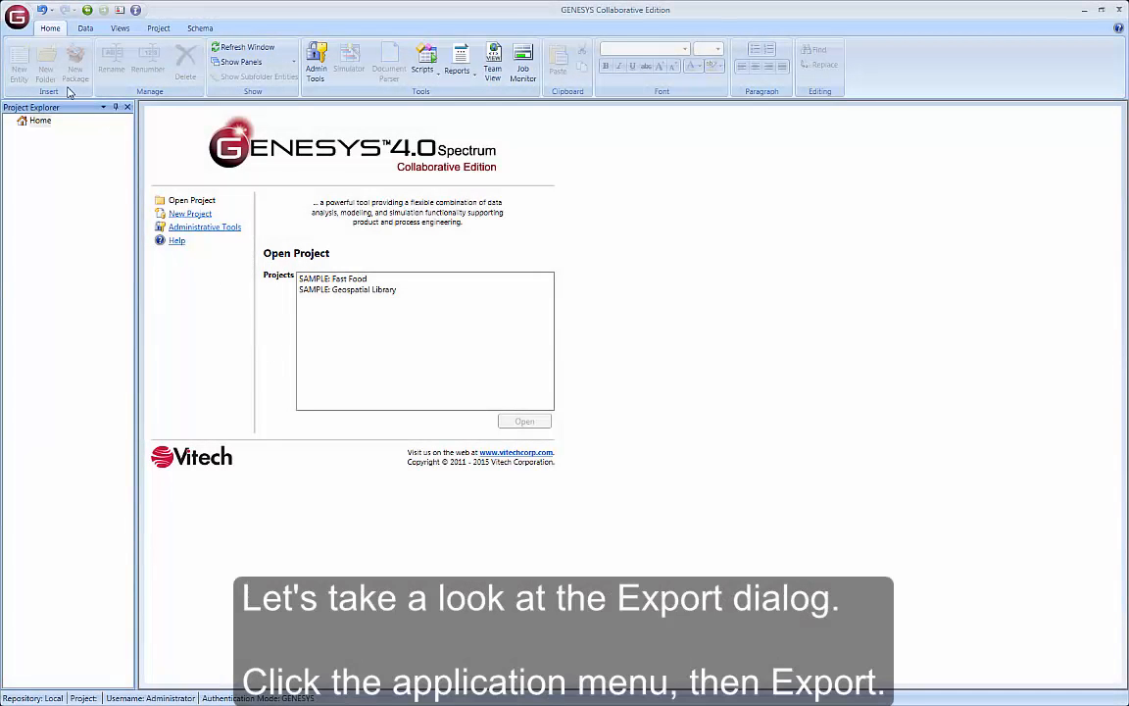
# Step: Open the Export Options dialog from the GENESYS application menu
pyautogui.click(17, 16)
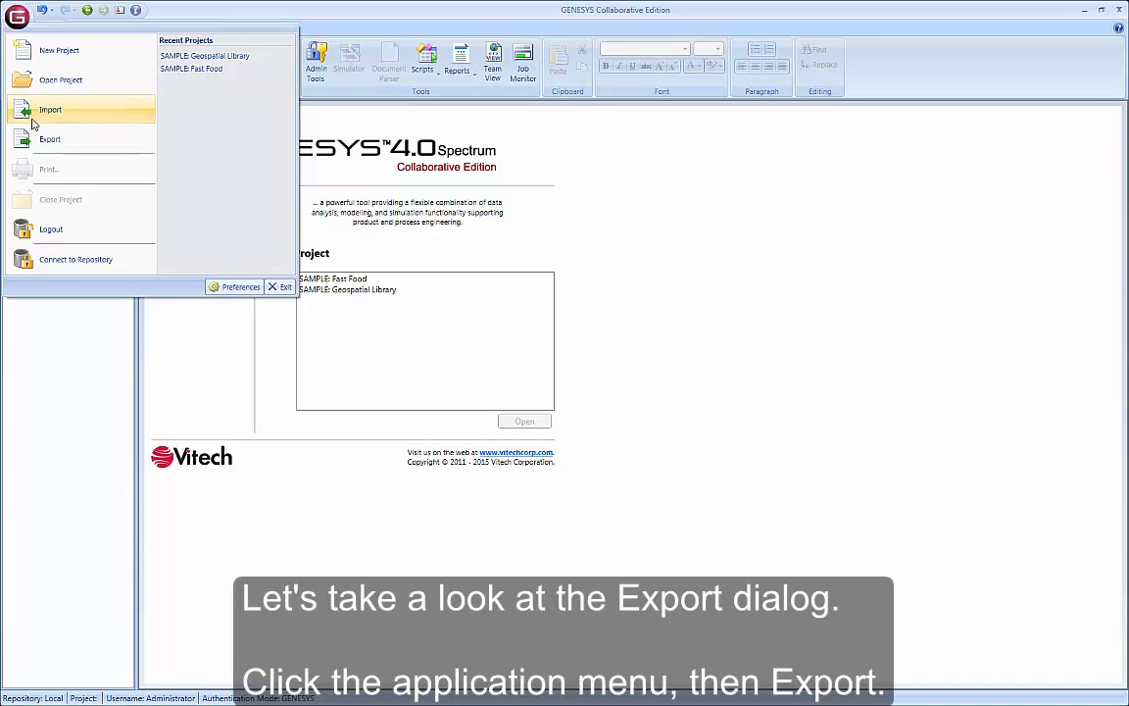
pyautogui.click(49, 138)
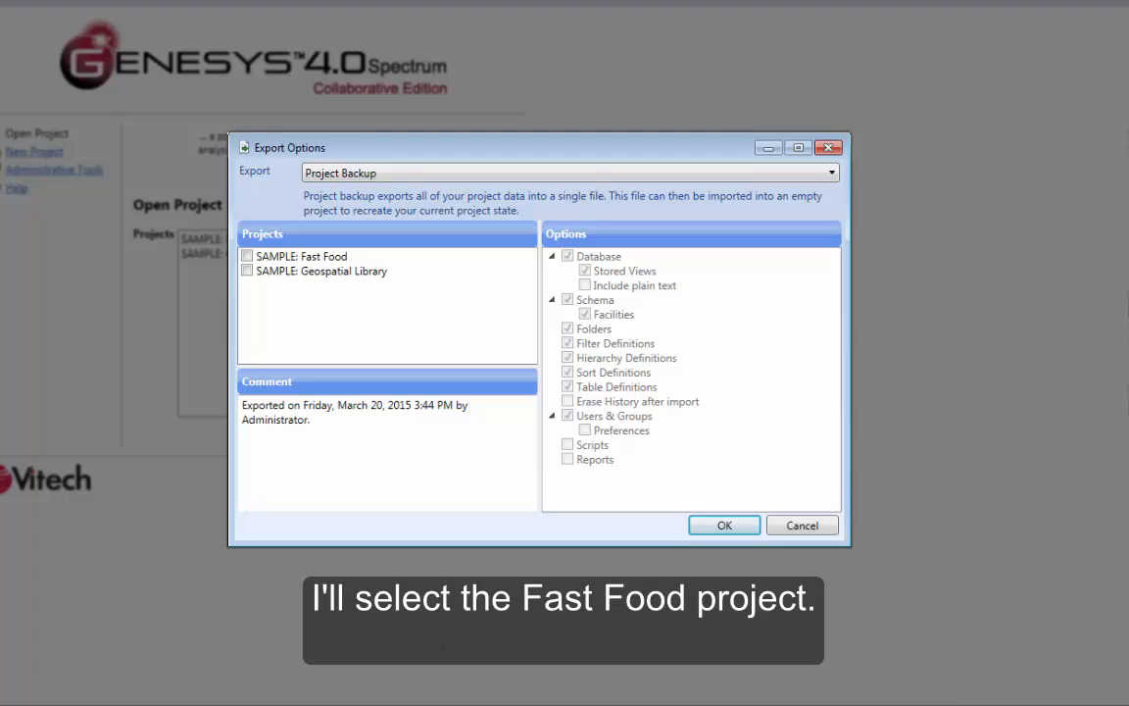
# Step: Tick SAMPLE: Fast Food for export, keeping the Project Backup export type
pyautogui.click(247, 255)
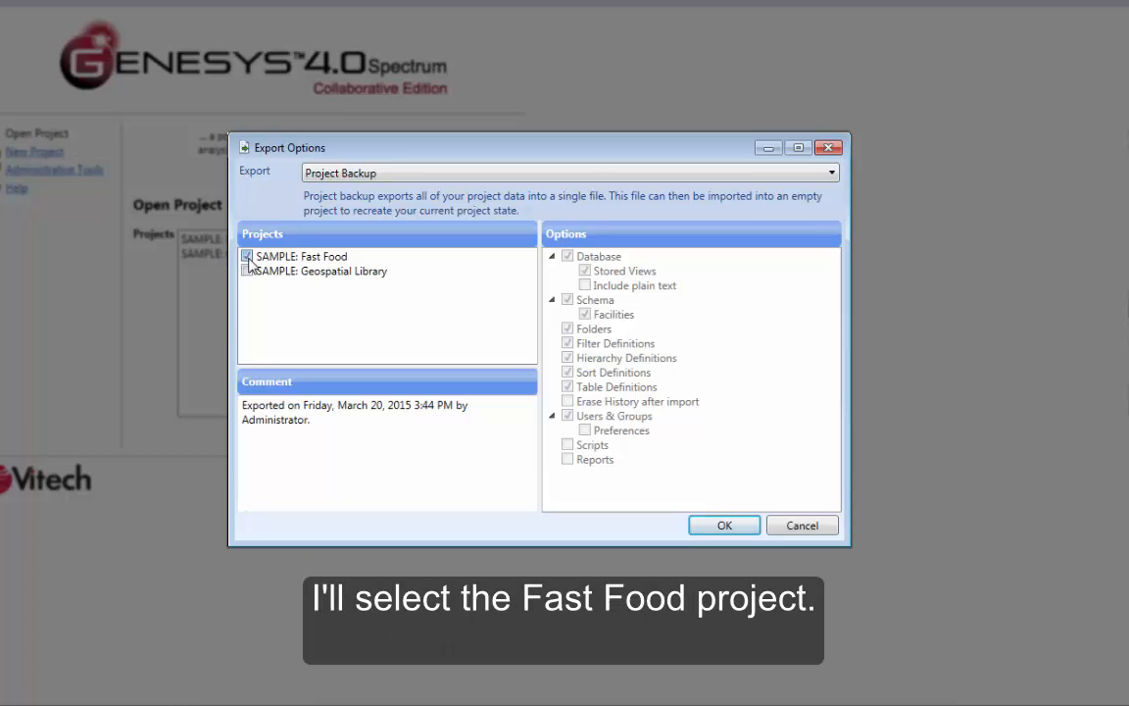
pyautogui.click(246, 256)
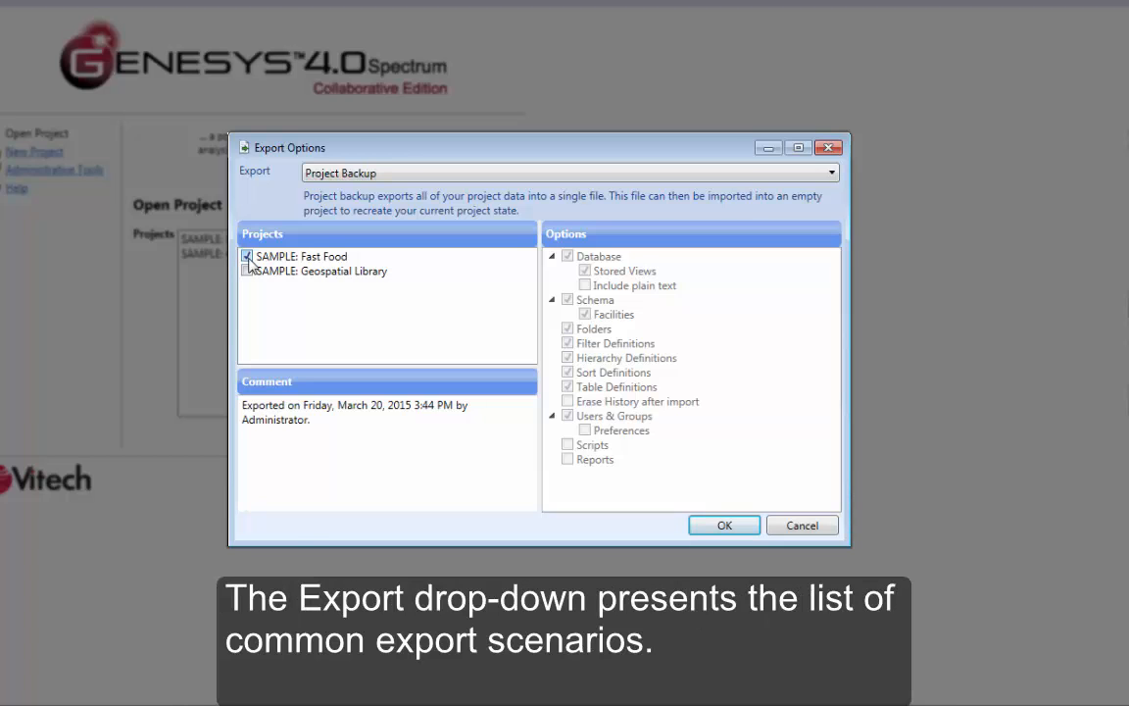
pyautogui.click(567, 173)
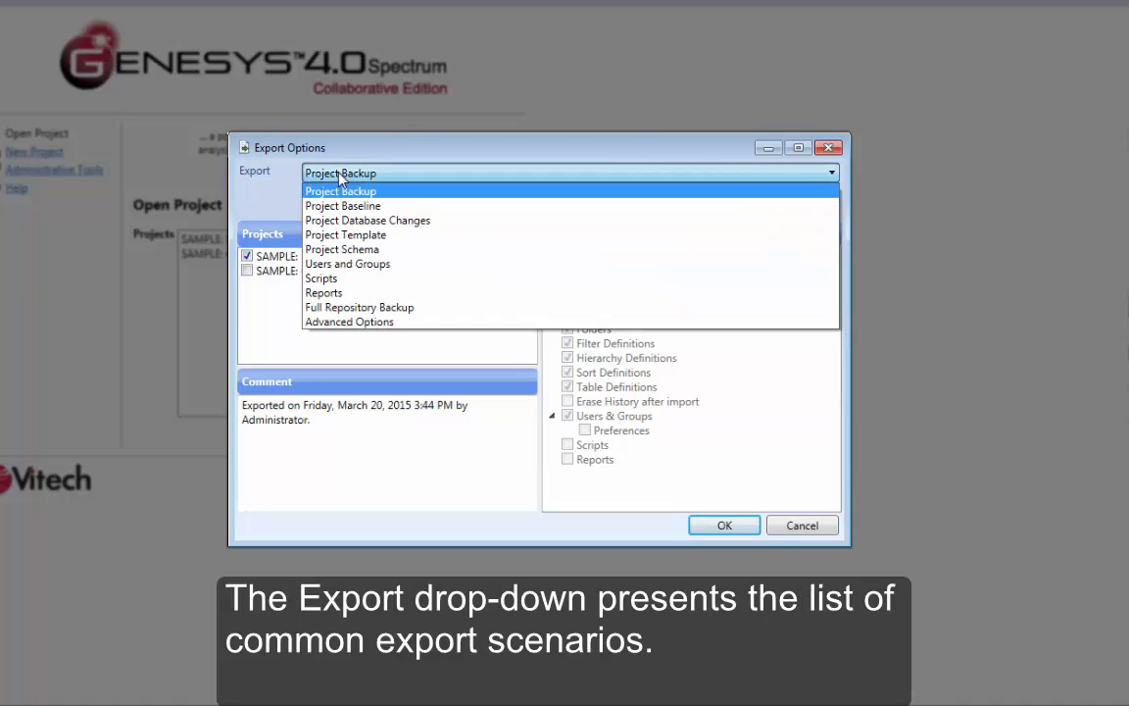
pyautogui.click(340, 191)
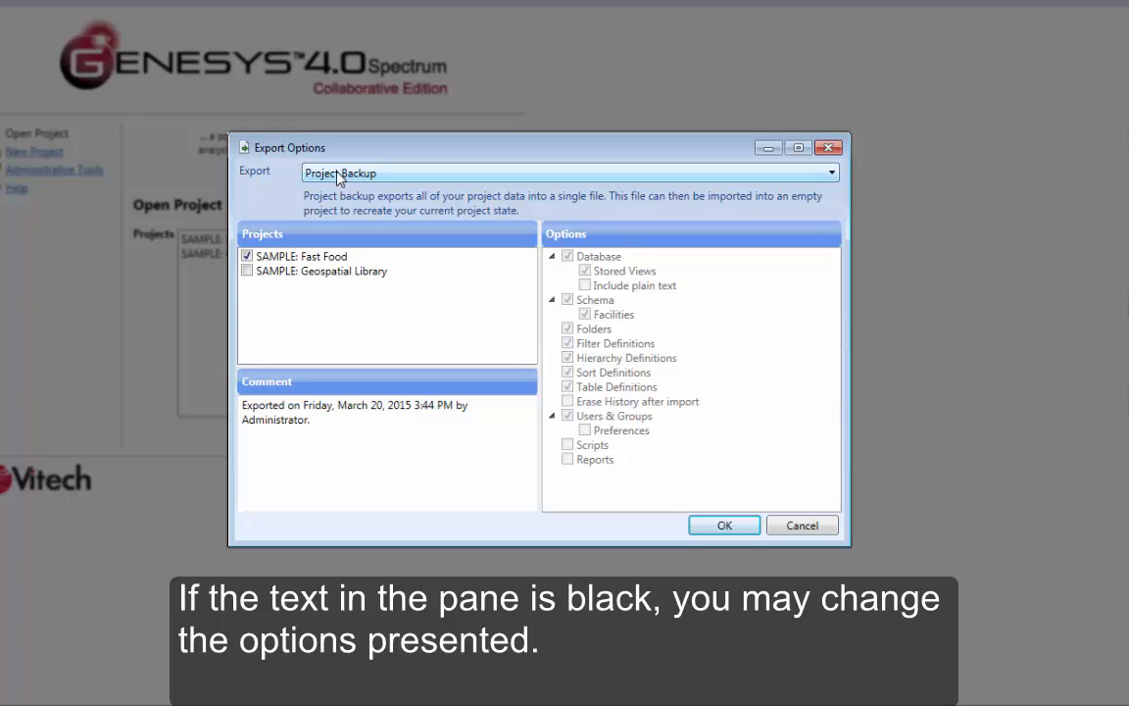
# Step: Set the export type to Advanced Options
pyautogui.click(568, 172)
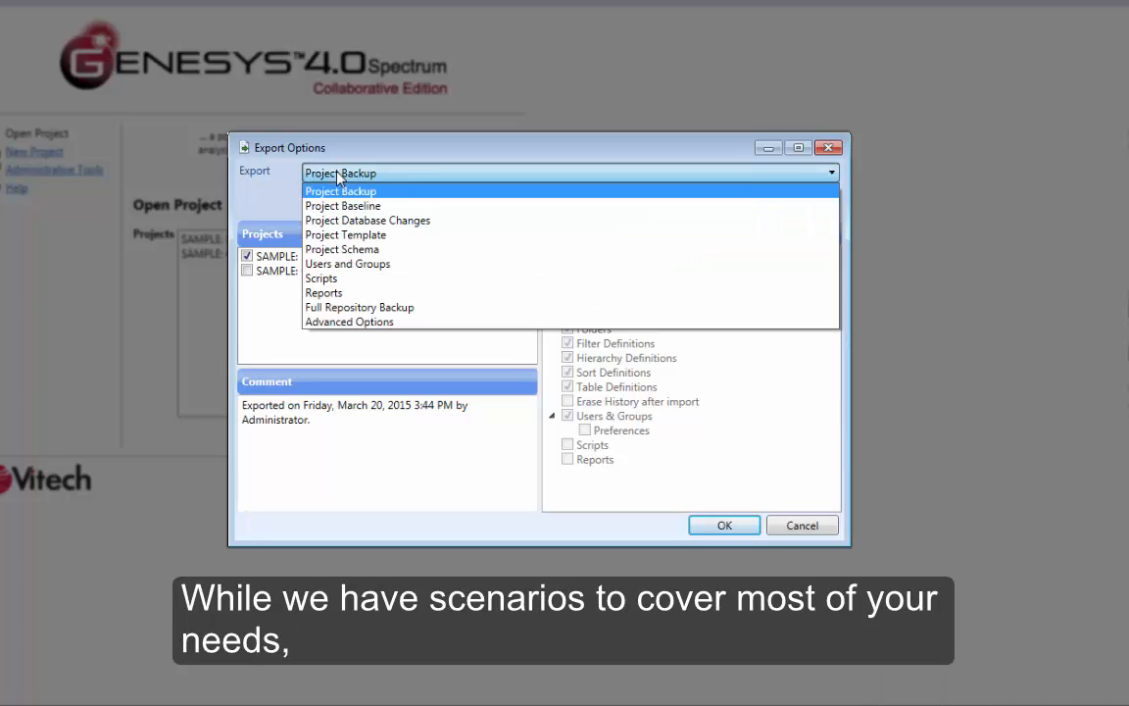
pyautogui.click(349, 321)
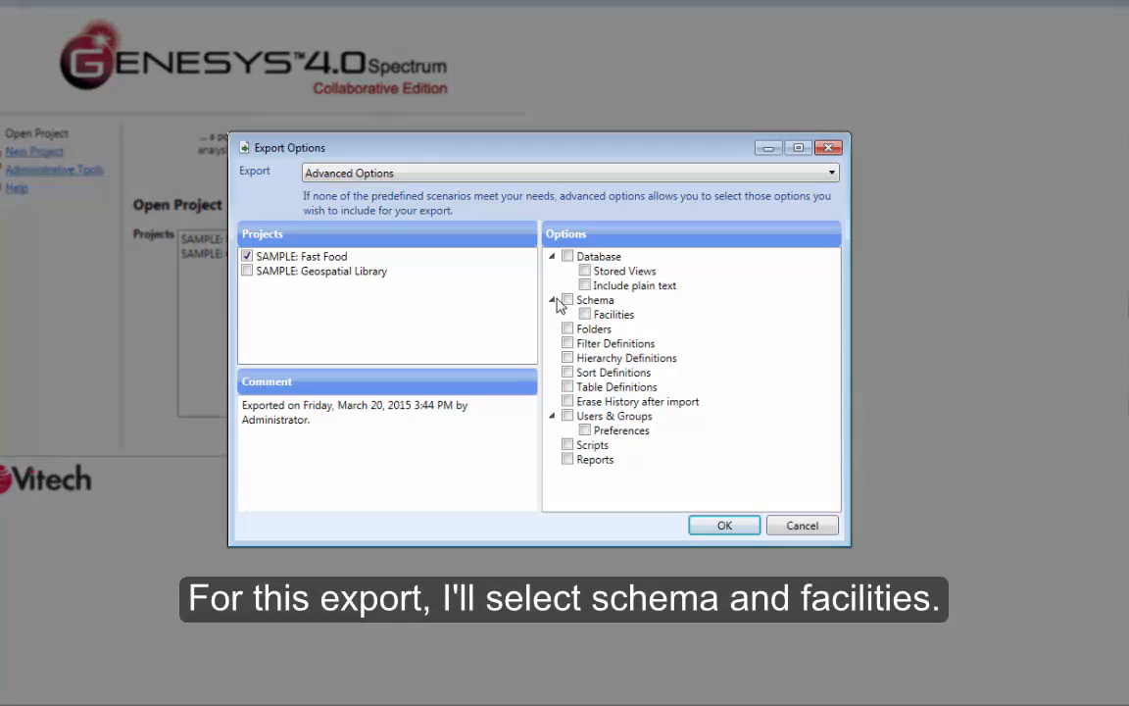
# Step: Include Schema with Facilities in the export and confirm with OK
pyautogui.click(584, 313)
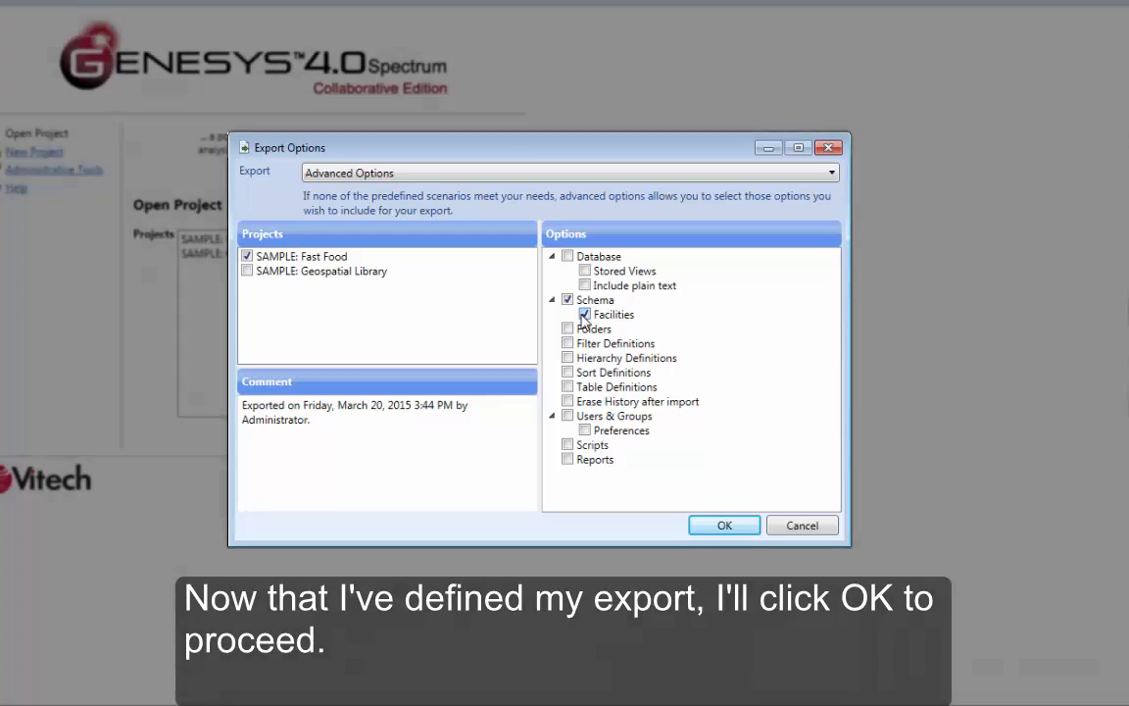
pyautogui.click(723, 525)
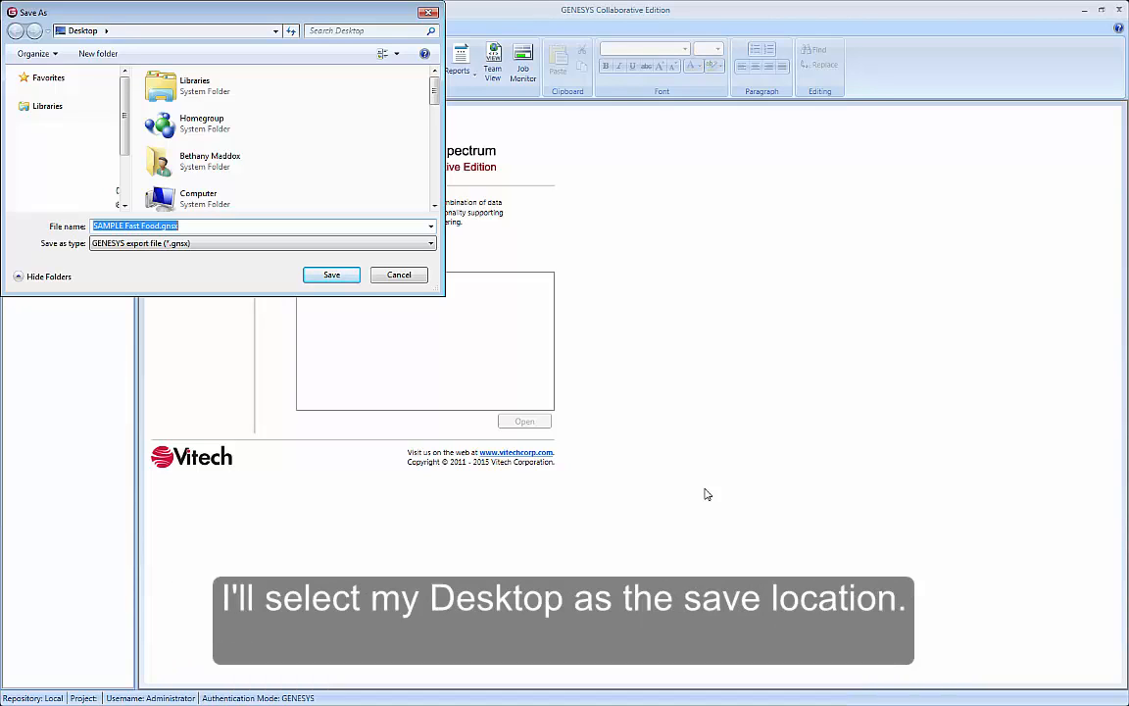
pyautogui.moveTo(682, 484)
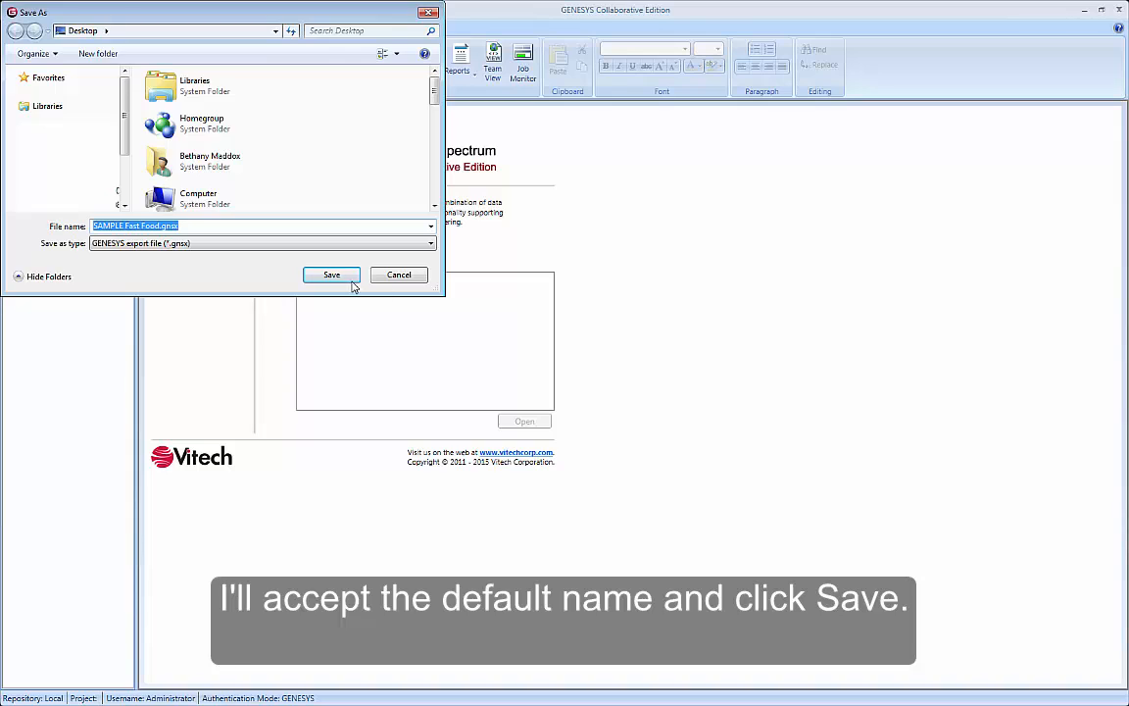
# Step: Save SAMPLE Fast Food.gnsx to the Desktop; the Export job shows Finished
pyautogui.click(331, 274)
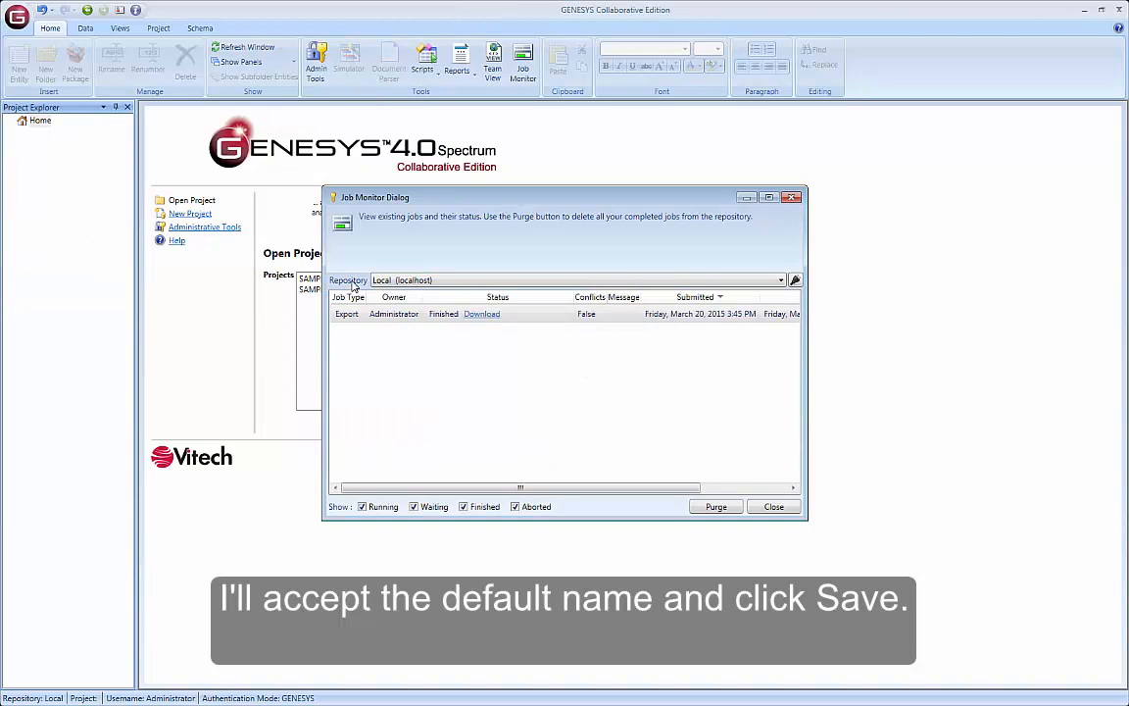